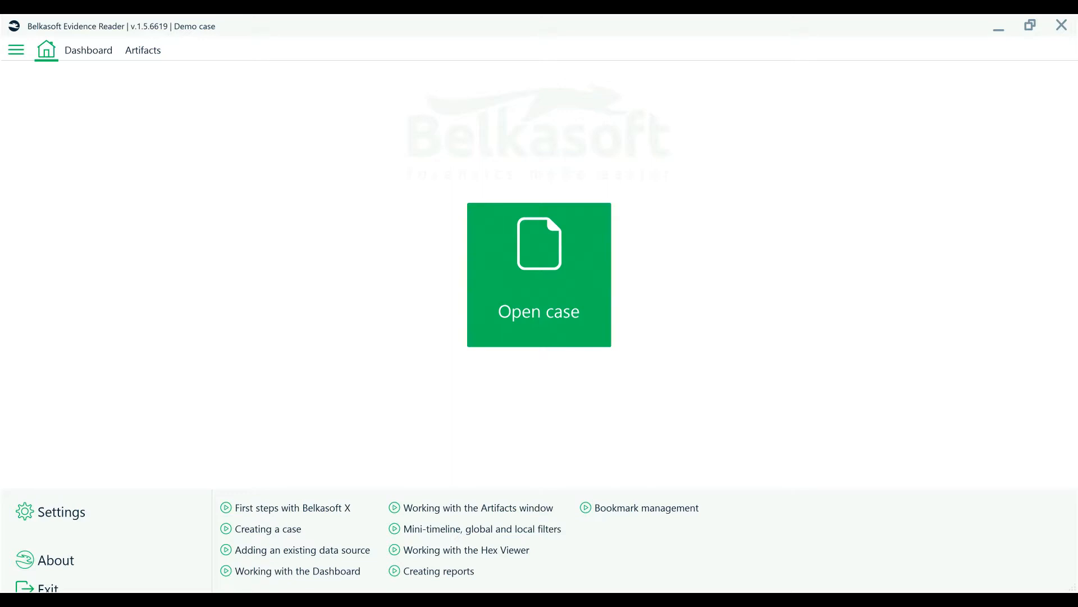
{"action": "mouse_move", "coordinate": [521, 315]}
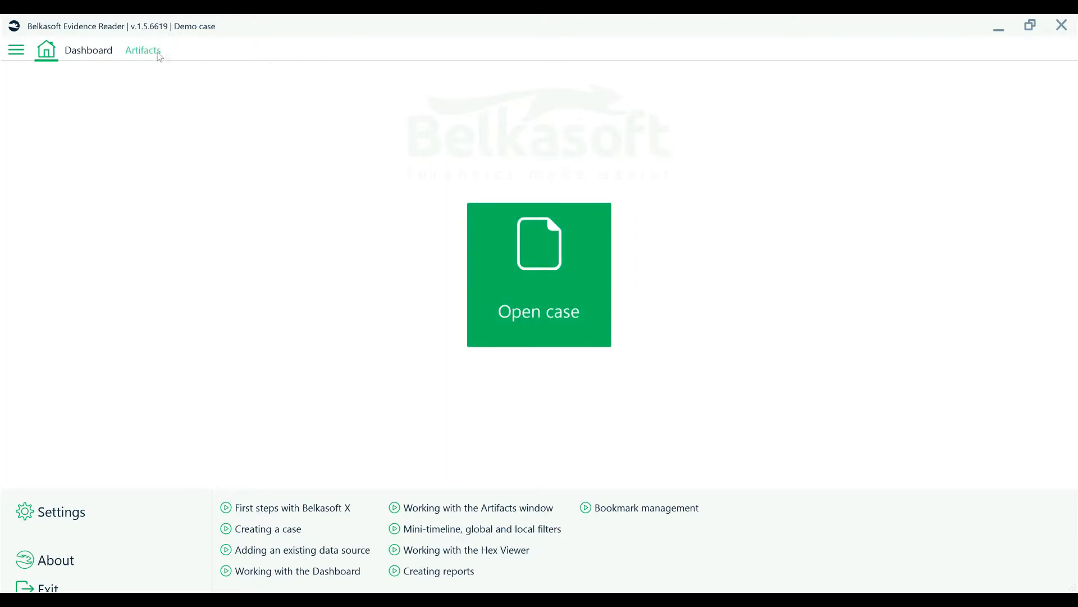
- Show the case's artifacts, glancing at the Overview grouping before the Structure tree
{"action": "left_click", "coordinate": [142, 50]}
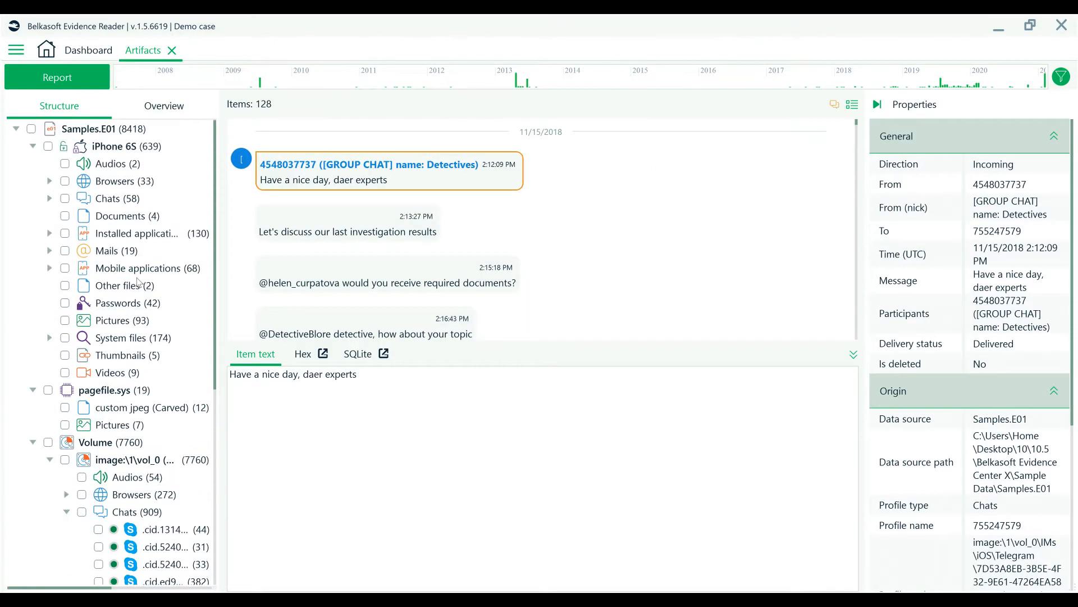
{"action": "left_click", "coordinate": [164, 106]}
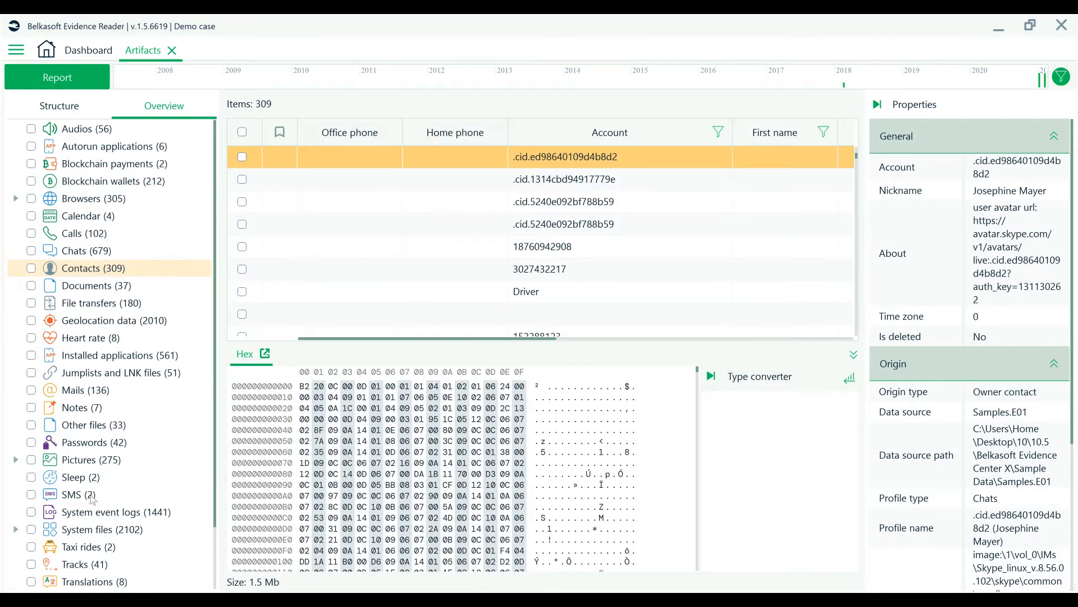
{"action": "mouse_move", "coordinate": [69, 163]}
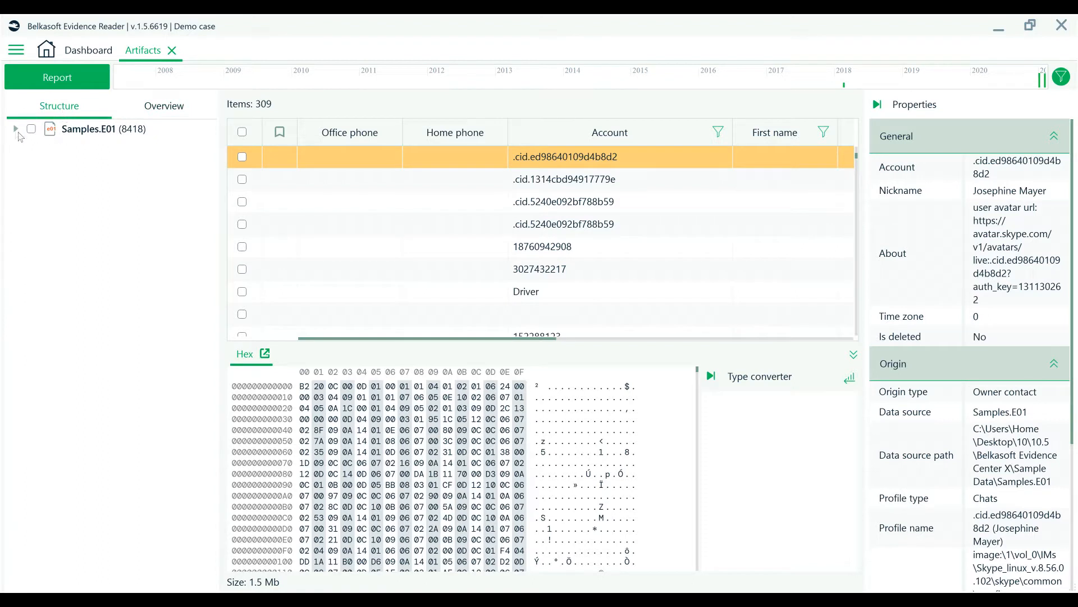
- Expand Samples.E01 and its iPhone 6S, pagefile.sys and Volume sources in the tree
{"action": "left_click", "coordinate": [16, 128]}
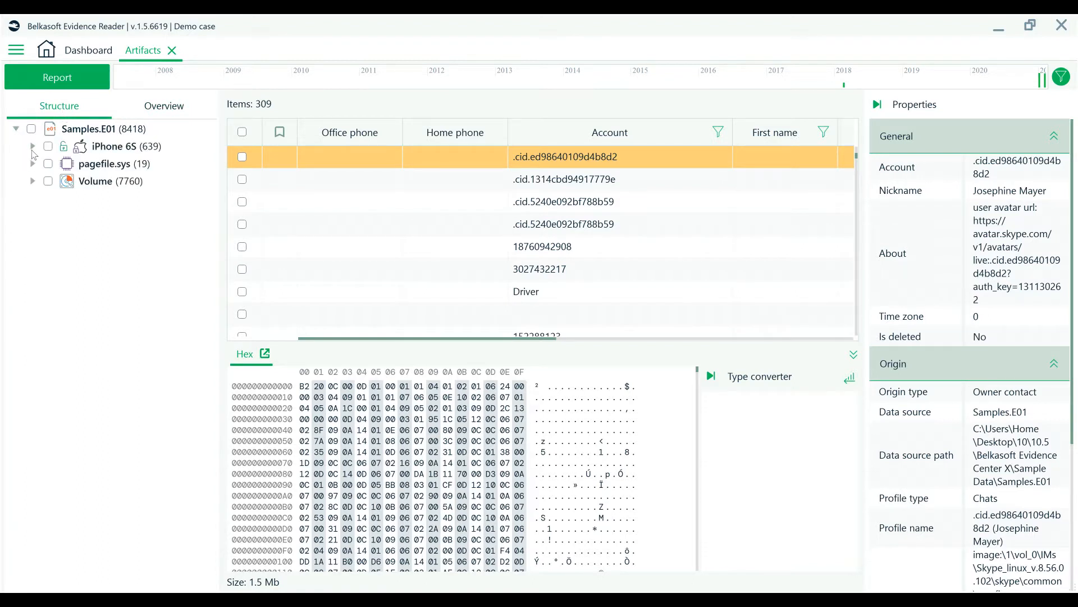
{"action": "left_click", "coordinate": [31, 146]}
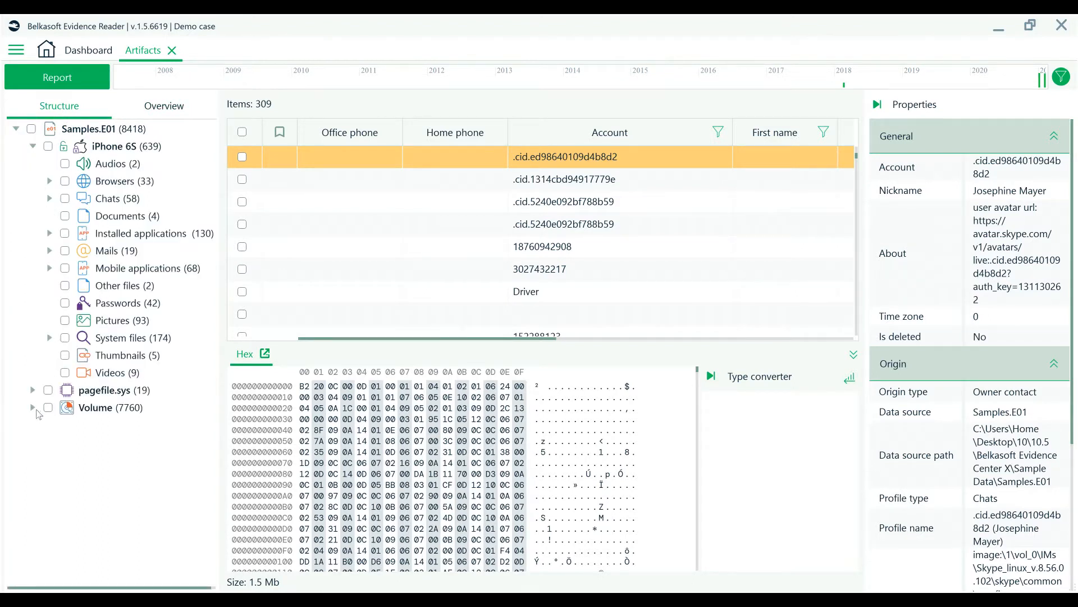
{"action": "left_click", "coordinate": [32, 390]}
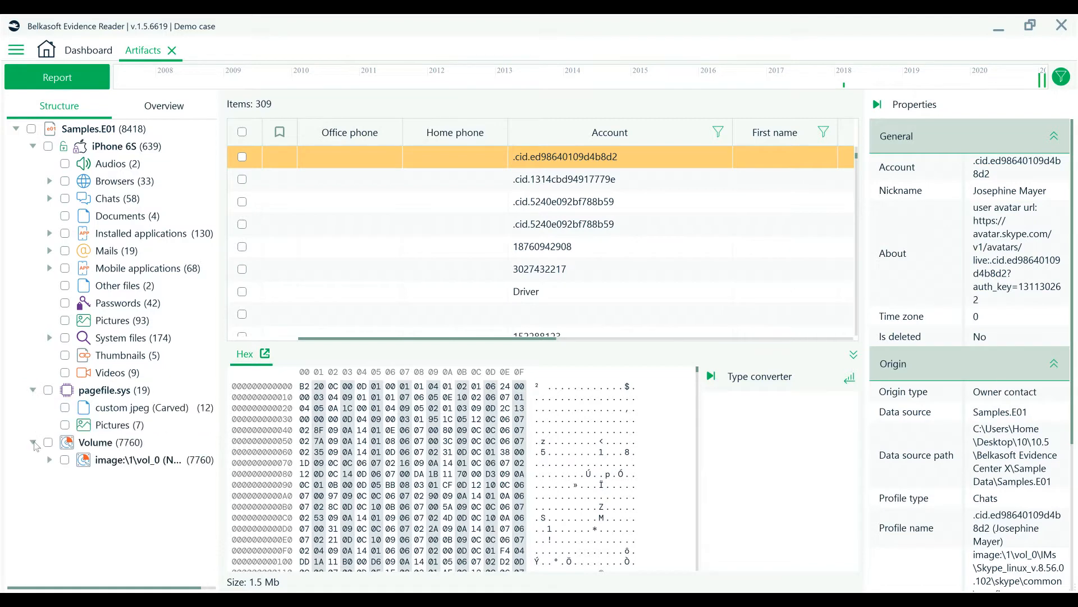
{"action": "left_click", "coordinate": [50, 460]}
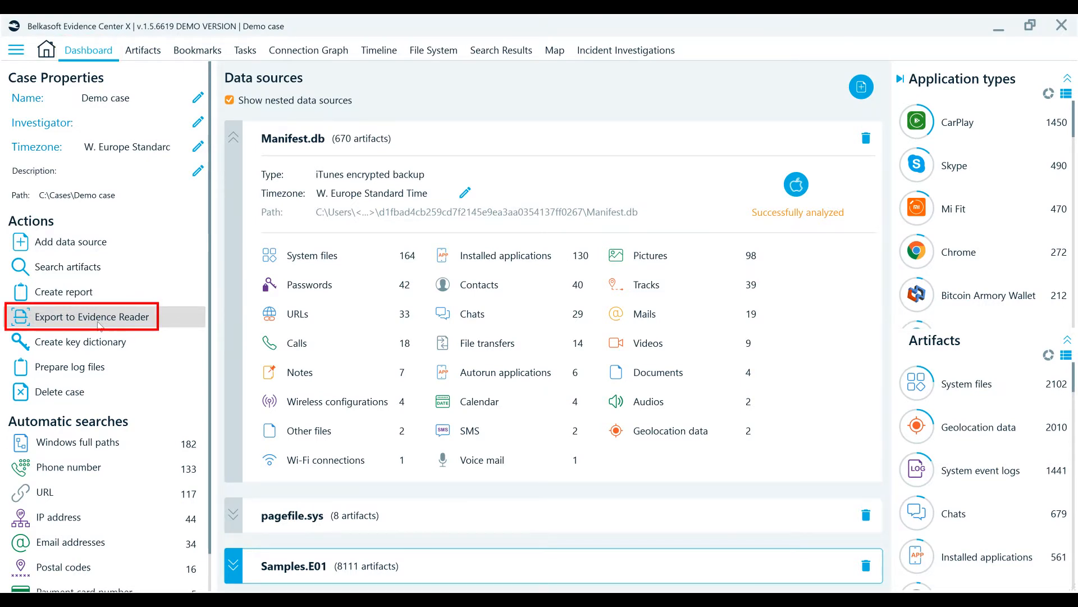
- Start Export to Evidence Reader from the Dashboard's Actions for the Demo case
{"action": "left_click", "coordinate": [92, 317]}
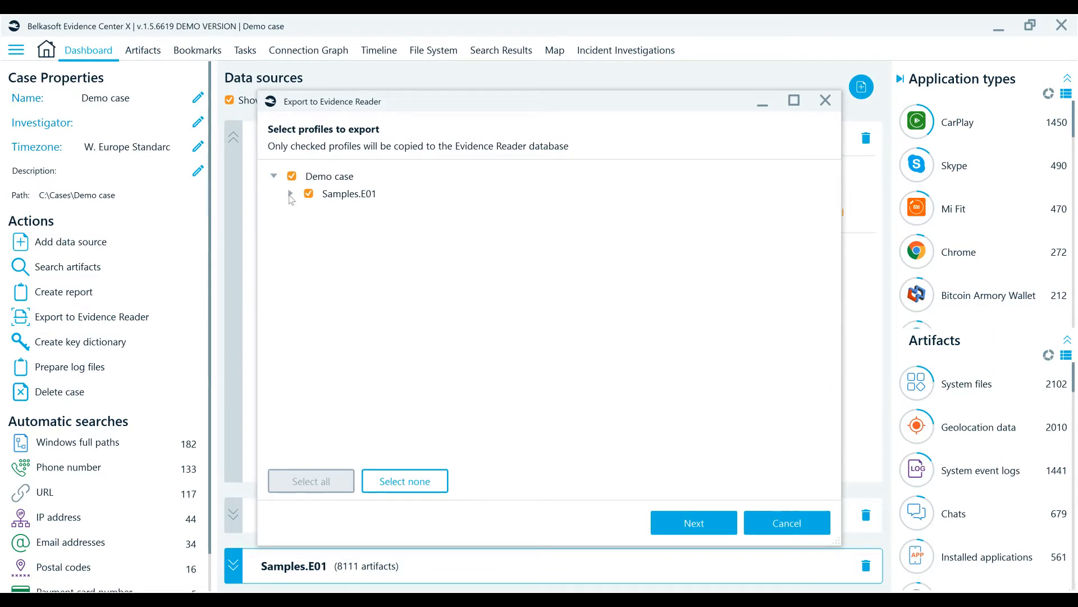
{"action": "mouse_move", "coordinate": [296, 202]}
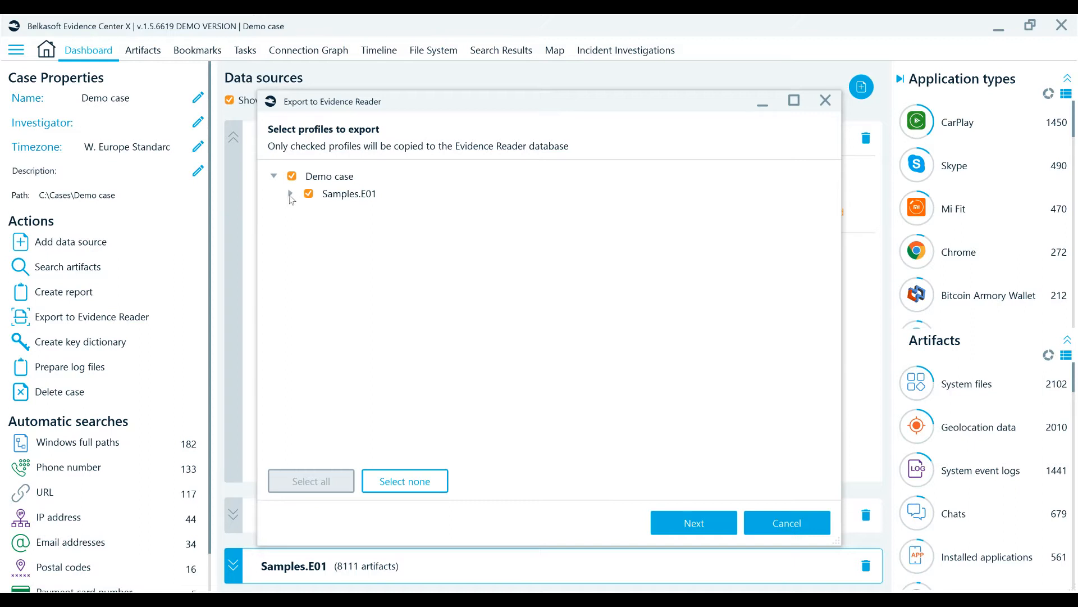
- Exclude pagefile.sys Encrypted files from the export and proceed to the output path
{"action": "left_click", "coordinate": [291, 193]}
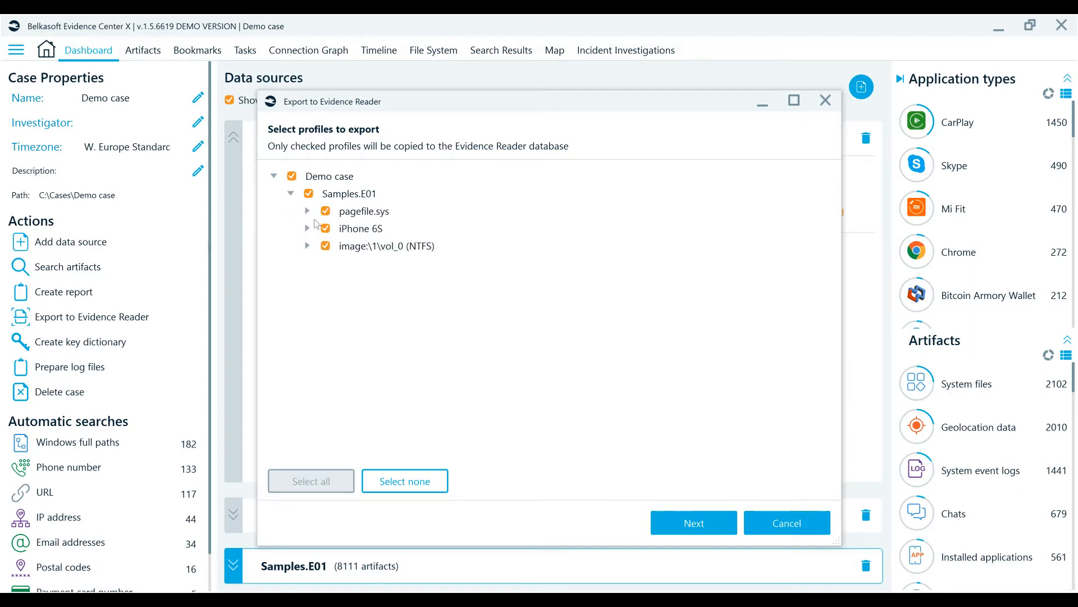
{"action": "left_click", "coordinate": [308, 211]}
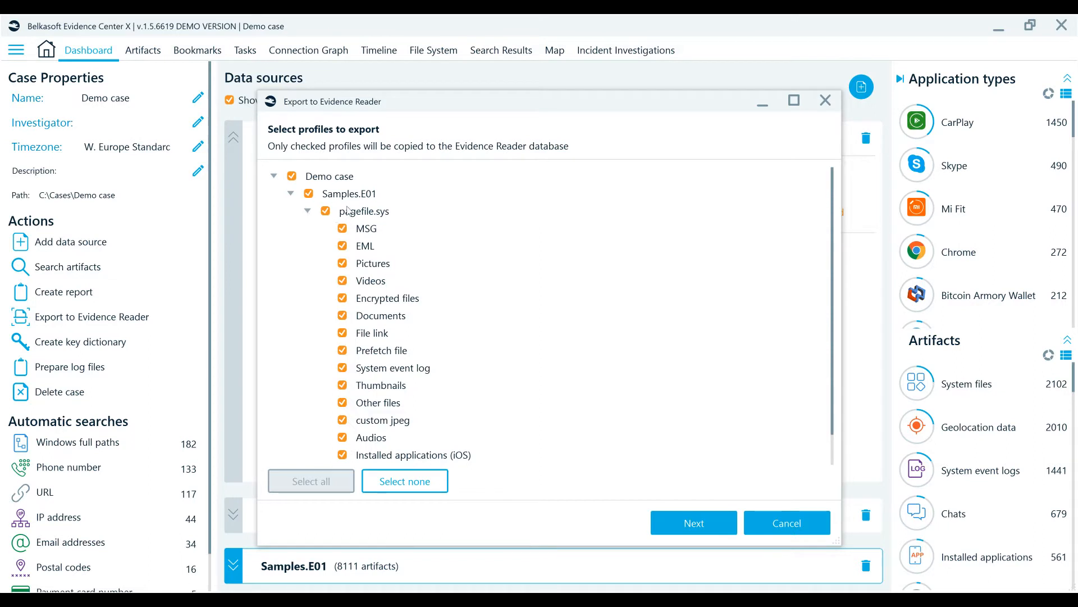
{"action": "mouse_move", "coordinate": [345, 222]}
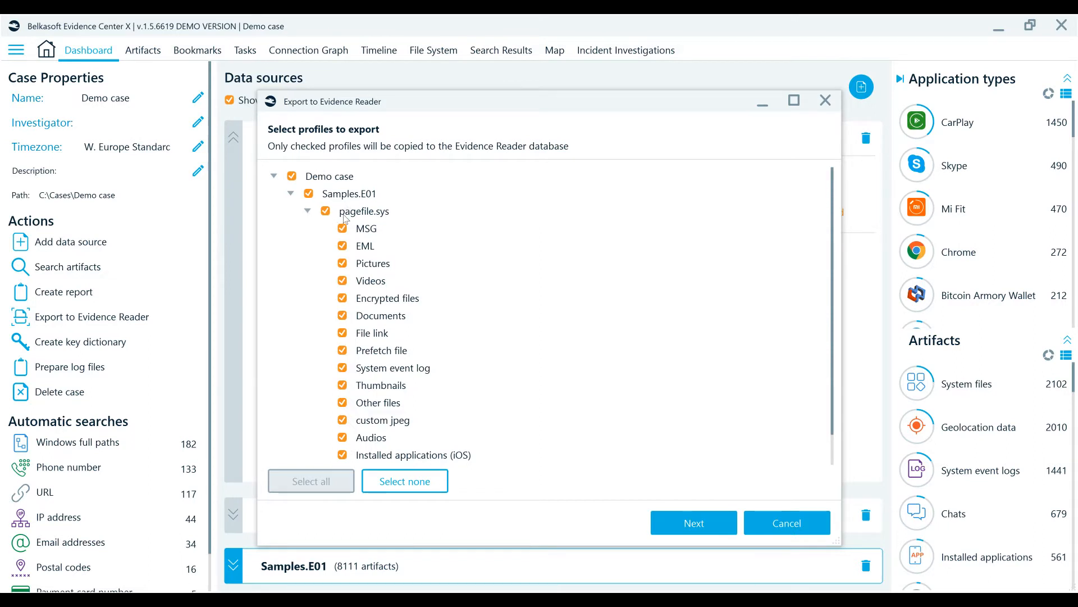
{"action": "mouse_move", "coordinate": [347, 310]}
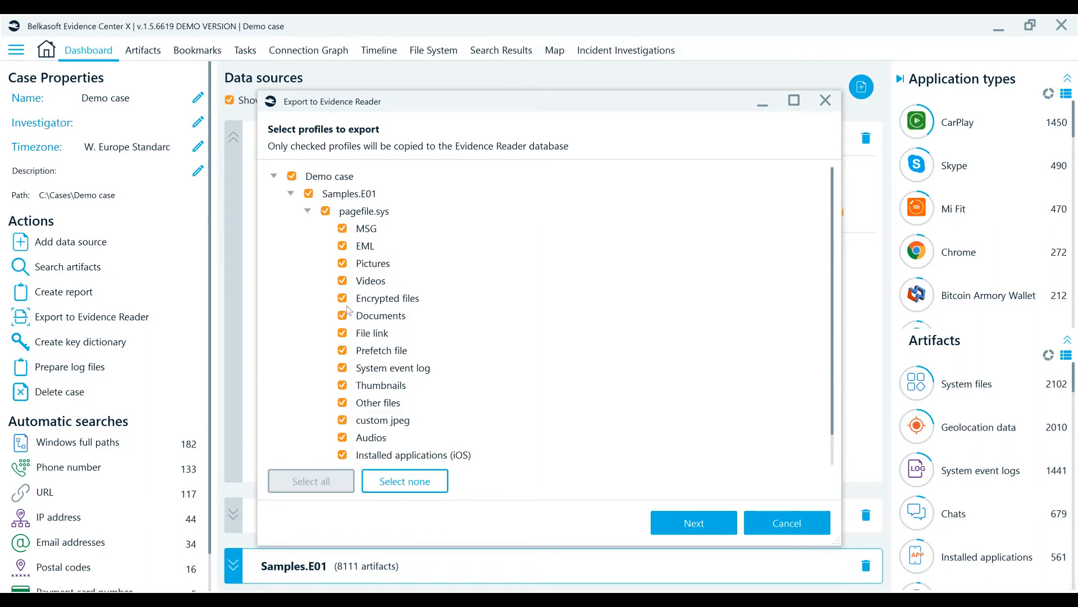
{"action": "left_click", "coordinate": [341, 299]}
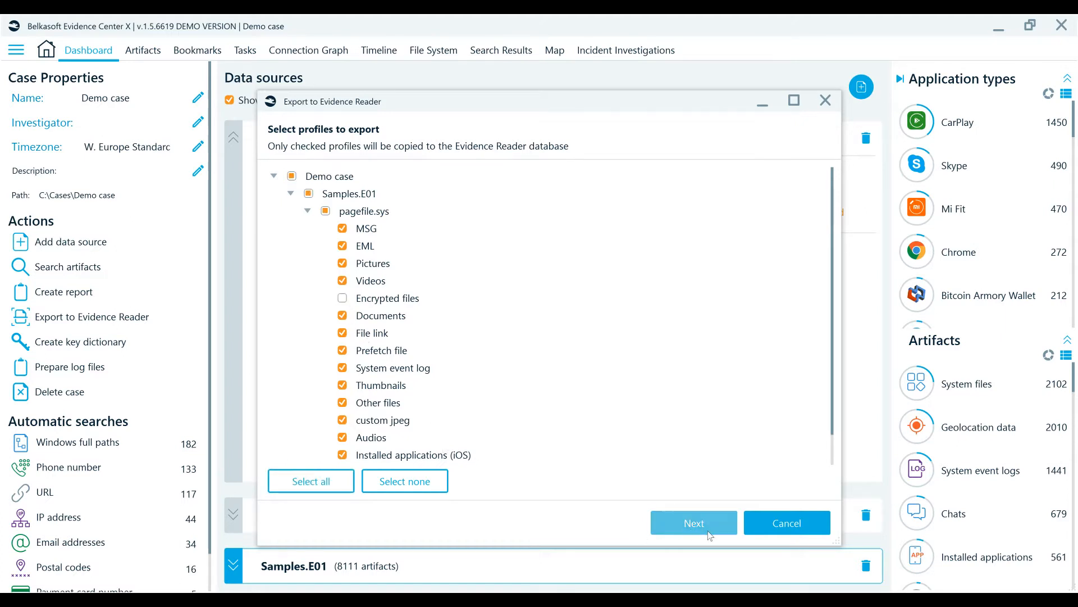
{"action": "left_click", "coordinate": [694, 522]}
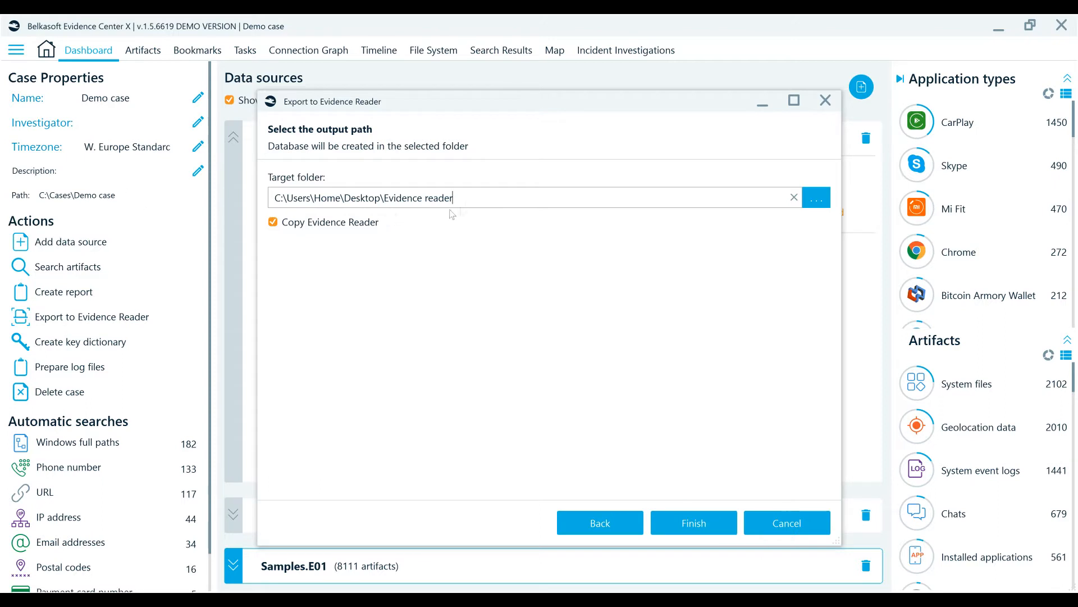
- Export into Desktop\Evidence reader\DEMO with a copy of Evidence Reader included
{"action": "type", "text": "\\DEMO"}
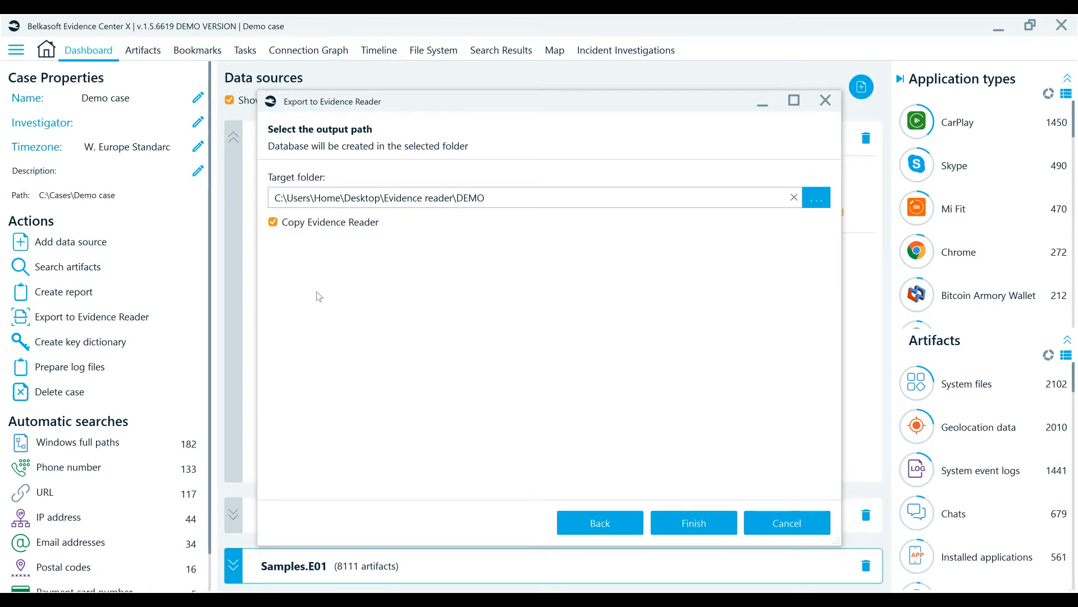
{"action": "left_click", "coordinate": [694, 522]}
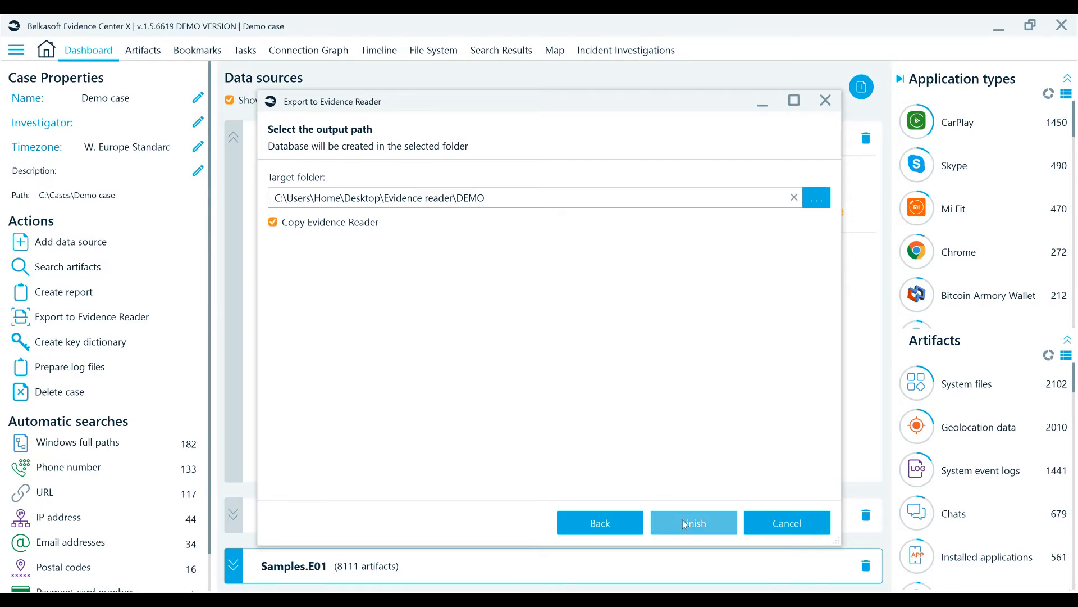
{"action": "left_click", "coordinate": [694, 523]}
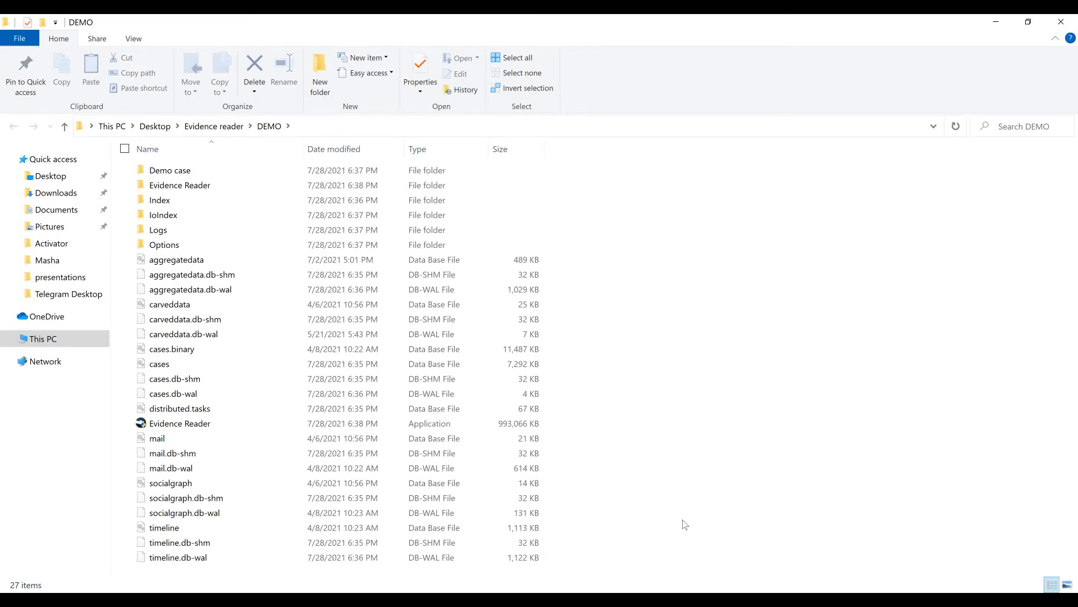
{"action": "mouse_move", "coordinate": [180, 424]}
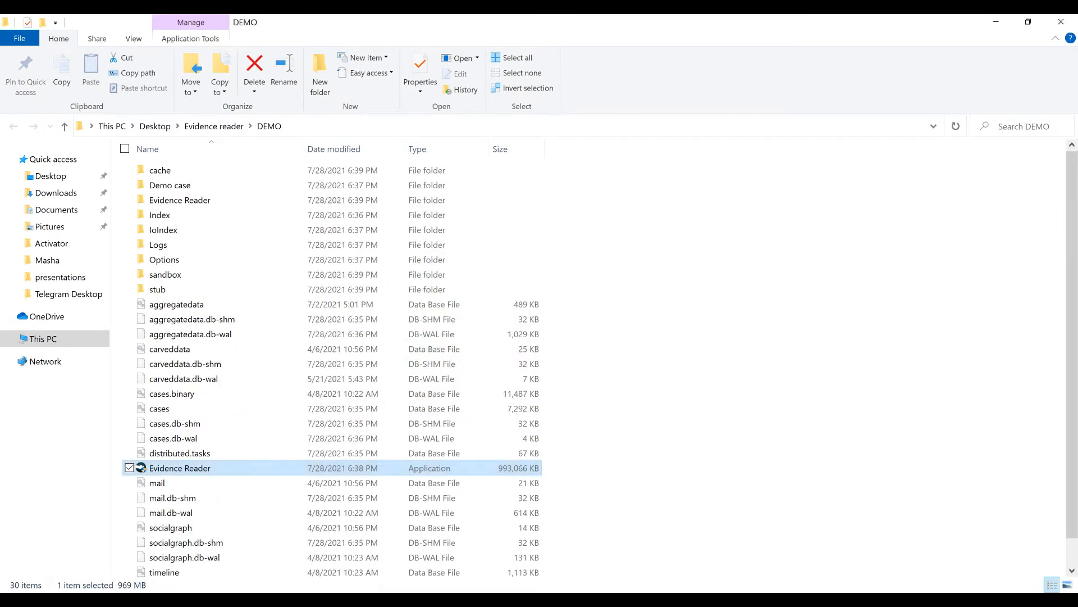
- Launch the exported Evidence Reader application from the DEMO folder
{"action": "double_click", "coordinate": [180, 467]}
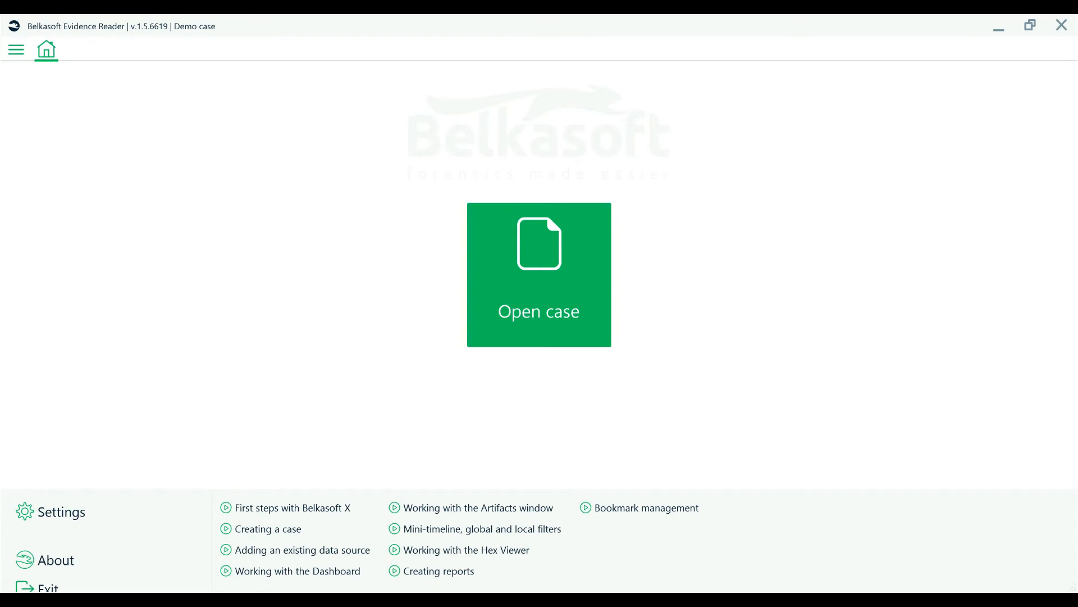
- Open the exported Demo case and show nested data sources on its dashboard
{"action": "left_click", "coordinate": [539, 276]}
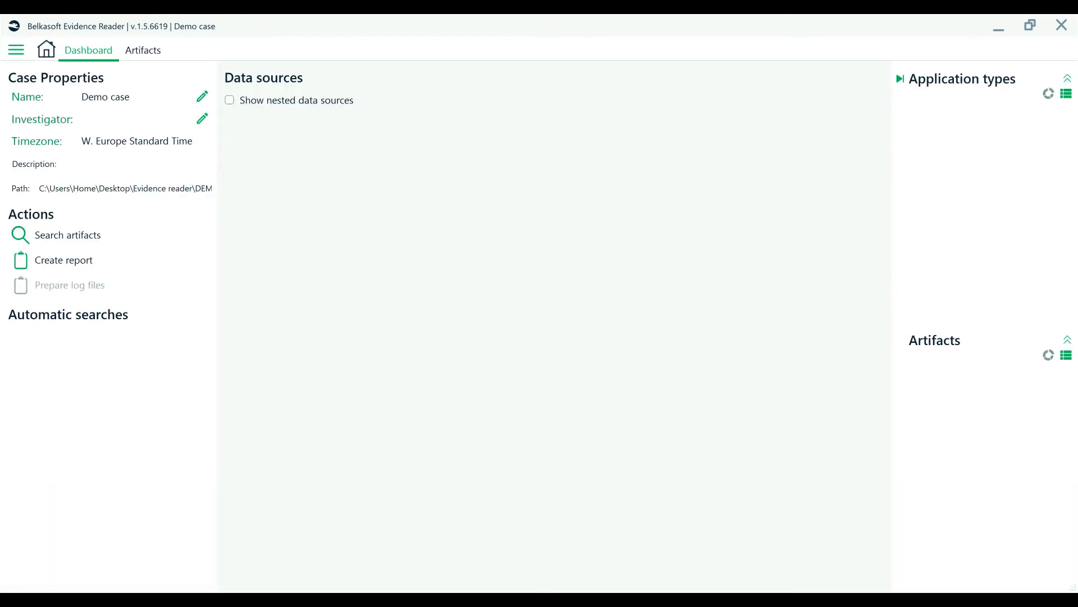
{"action": "left_click", "coordinate": [229, 100]}
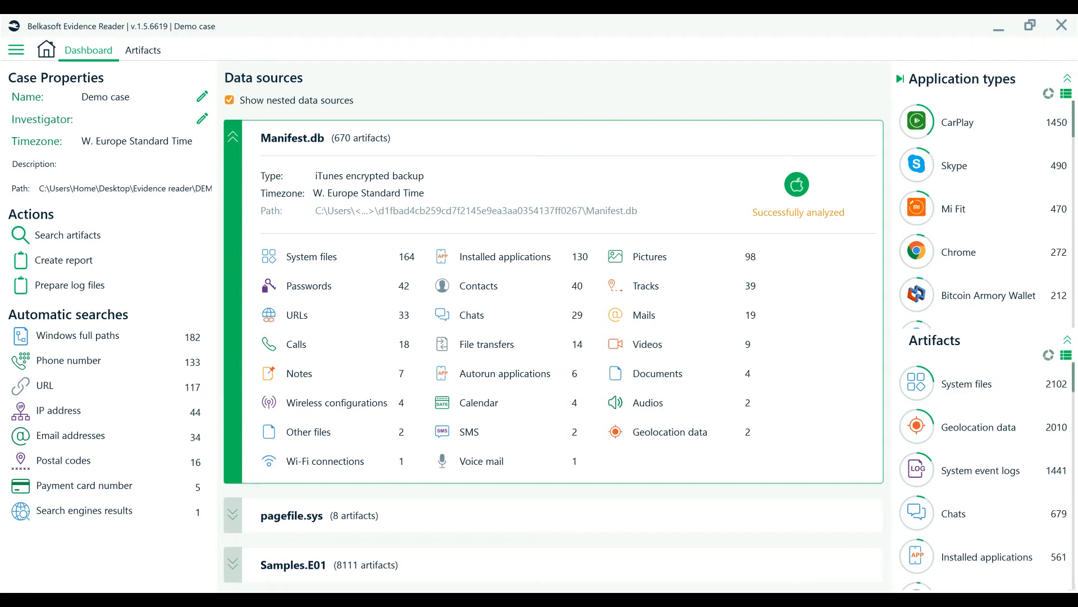
{"action": "mouse_move", "coordinate": [130, 53]}
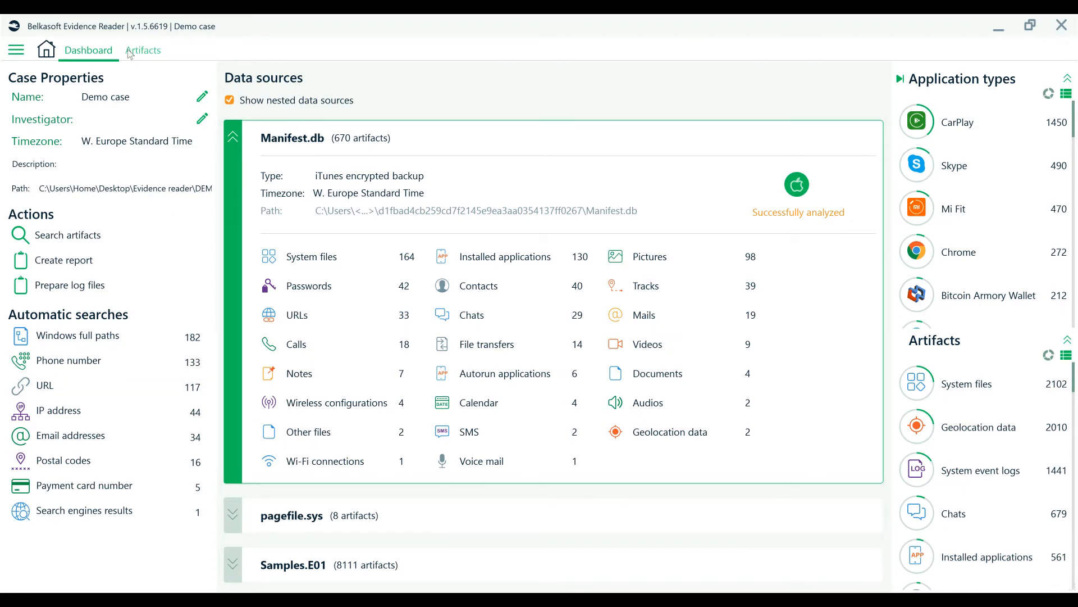
- View a Telegram group chat message's SQLite records and raw hex data in Artifacts
{"action": "left_click", "coordinate": [144, 51]}
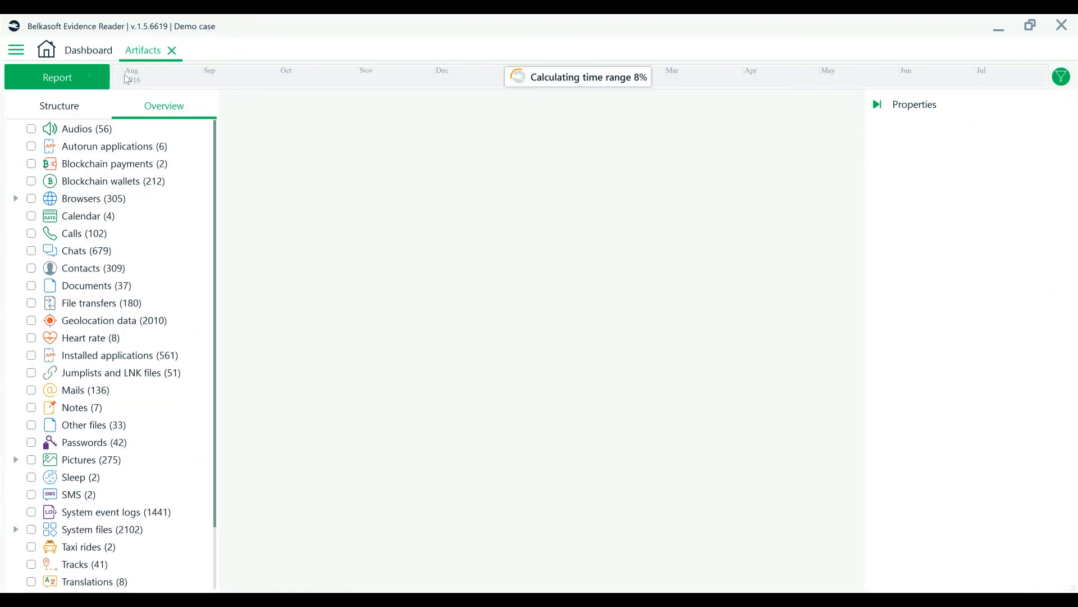
{"action": "left_click", "coordinate": [16, 50]}
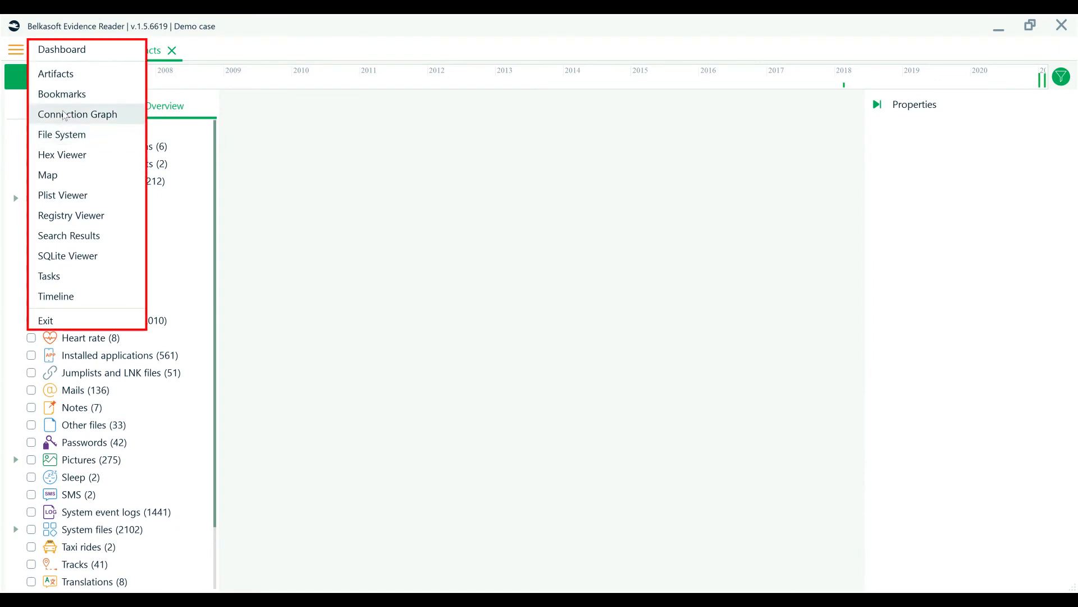
{"action": "mouse_move", "coordinate": [87, 116]}
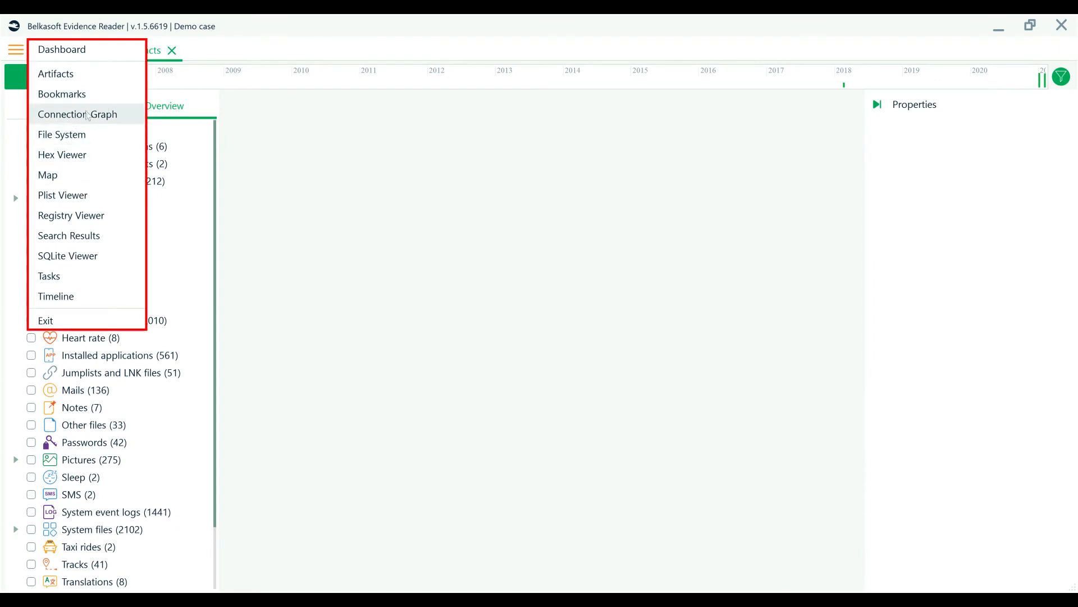
{"action": "mouse_move", "coordinate": [118, 442]}
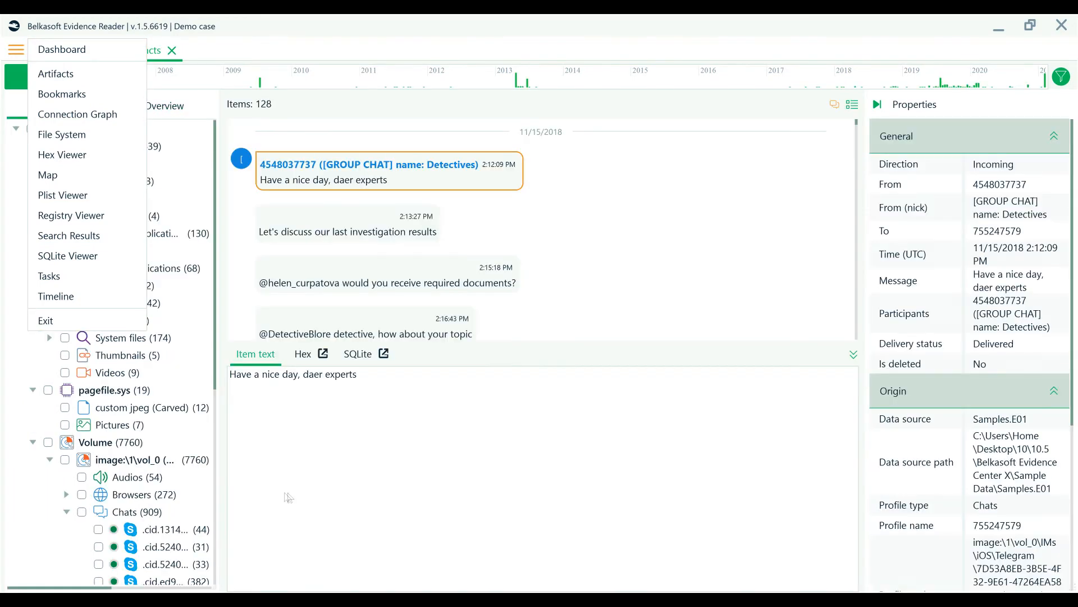
{"action": "left_click", "coordinate": [357, 353]}
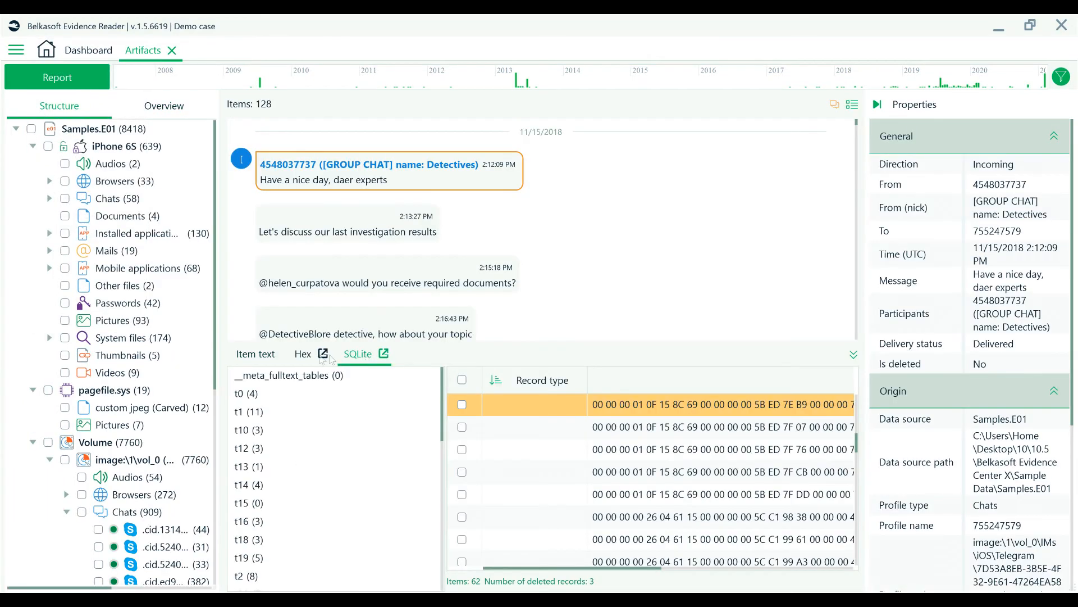
{"action": "left_click", "coordinate": [304, 354]}
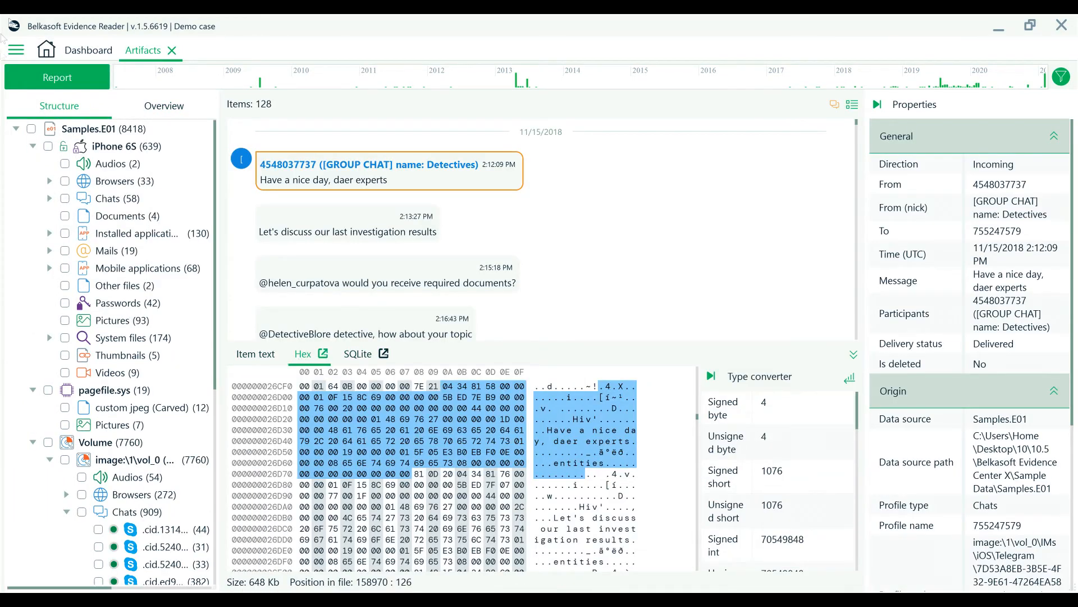
- Visit the Dashboard and return to the chat message in the Artifacts view
{"action": "left_click", "coordinate": [88, 51]}
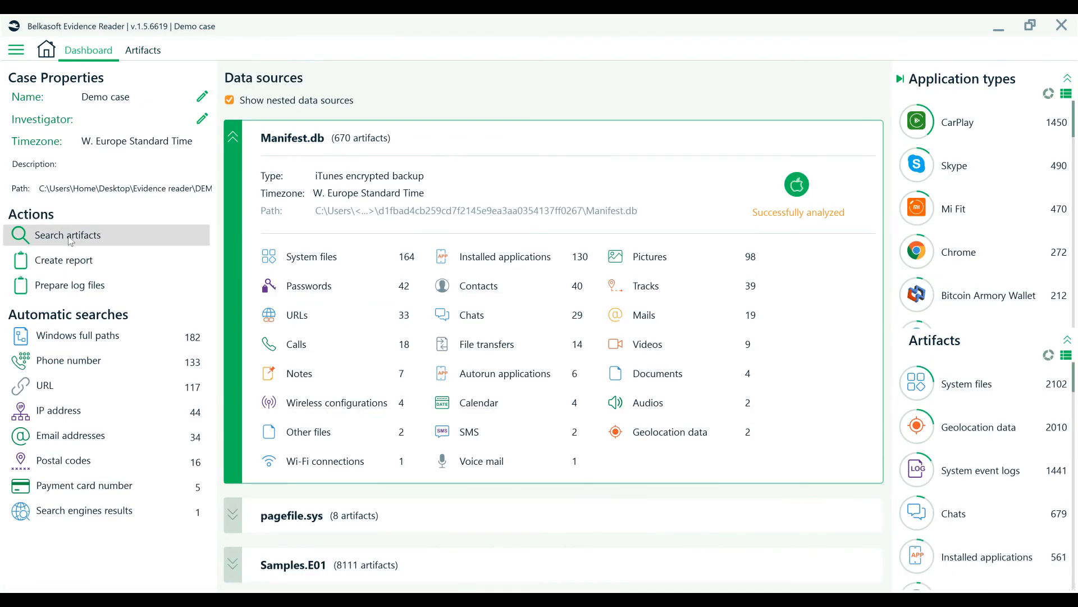
{"action": "left_click", "coordinate": [68, 236]}
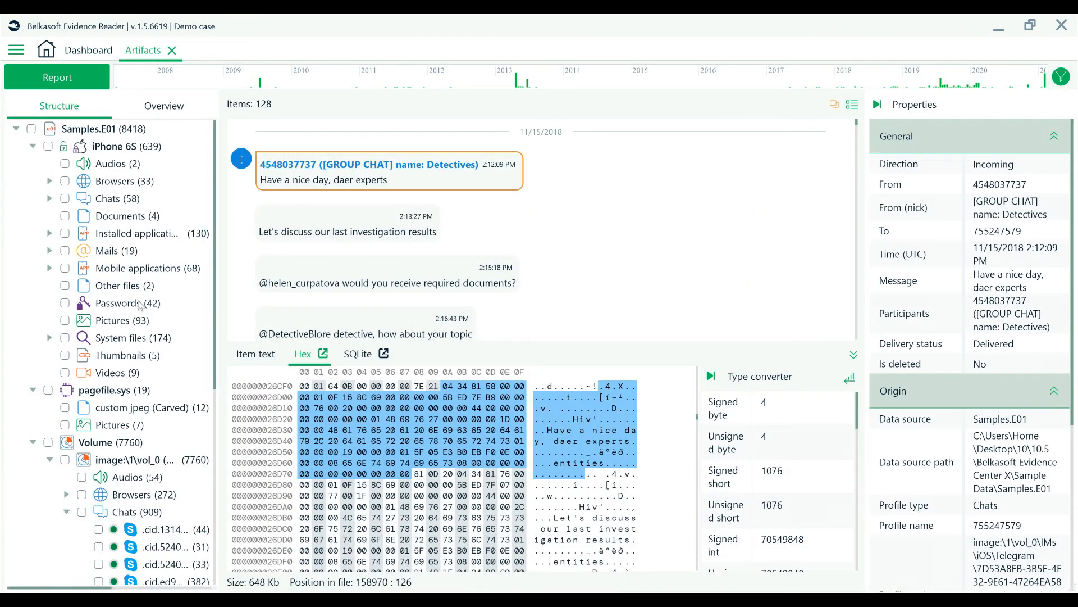
{"action": "left_click", "coordinate": [112, 320]}
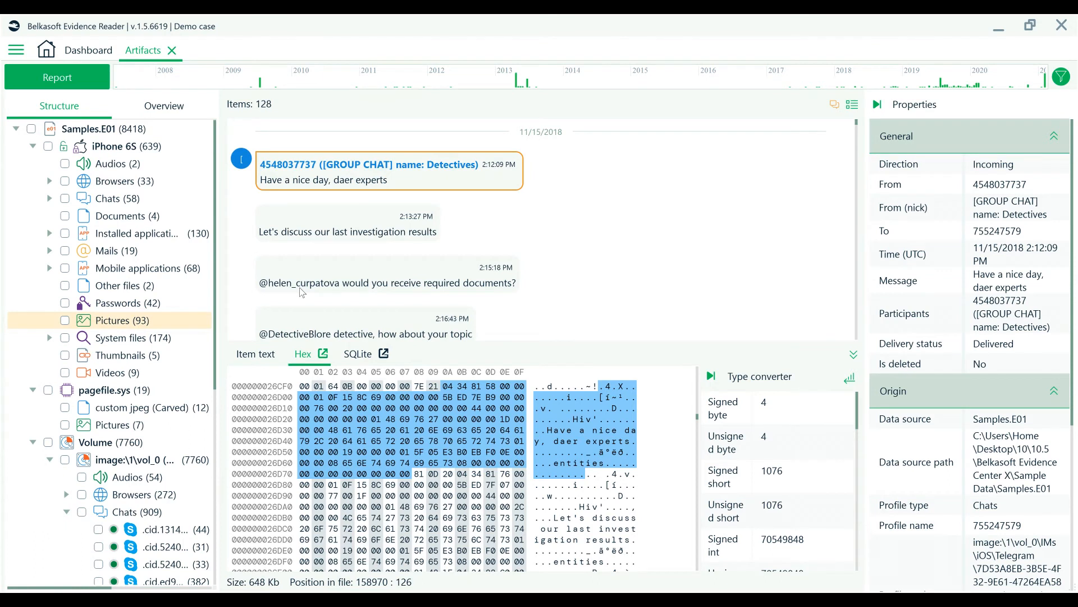